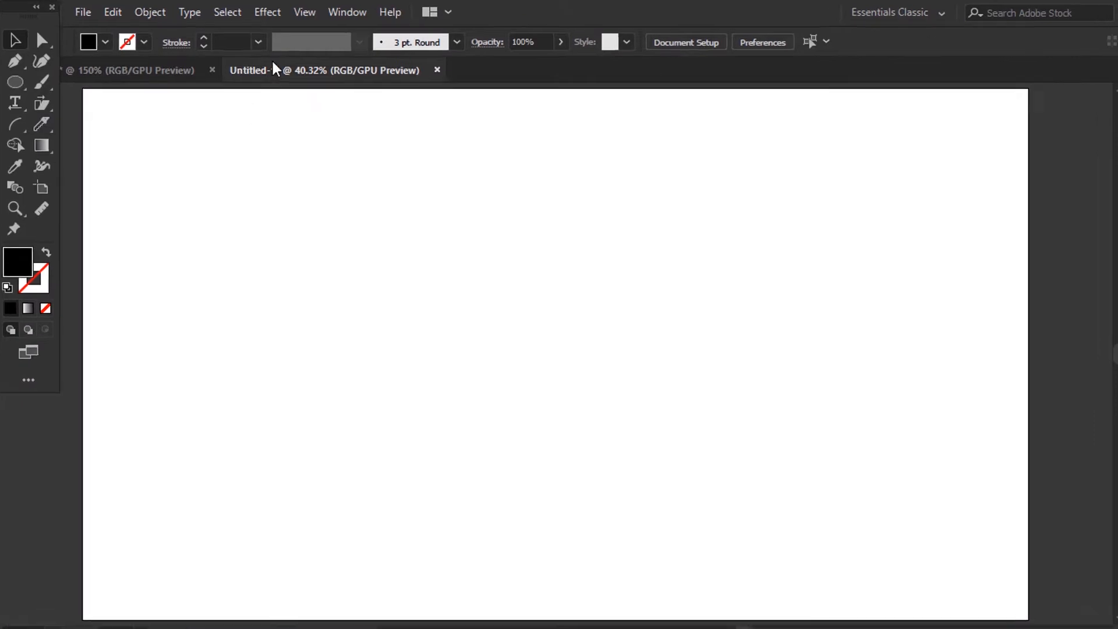
Step: Show the grid from the View menu and confirm Snap to Grid is checked
{"action": "left_click", "coordinate": [304, 12]}
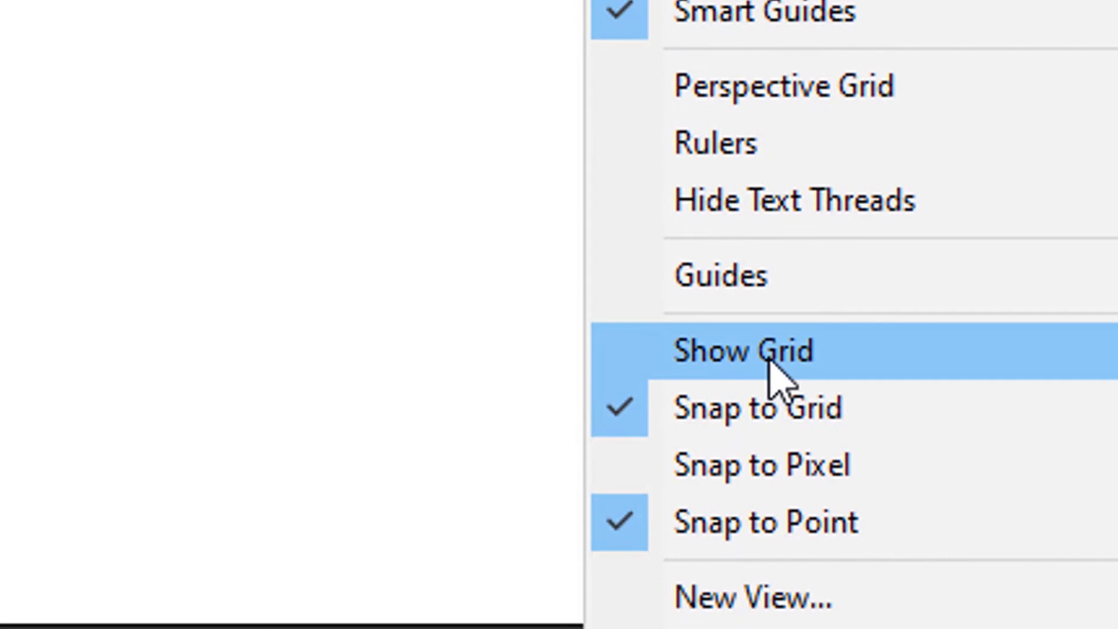
{"action": "left_click", "coordinate": [741, 349]}
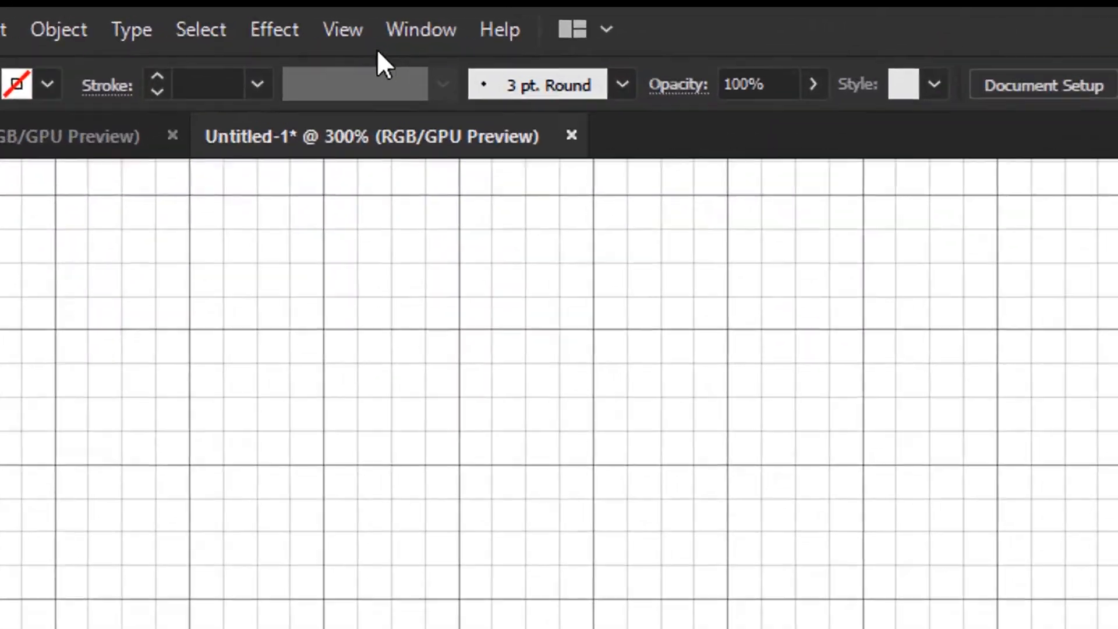
{"action": "left_click", "coordinate": [343, 29]}
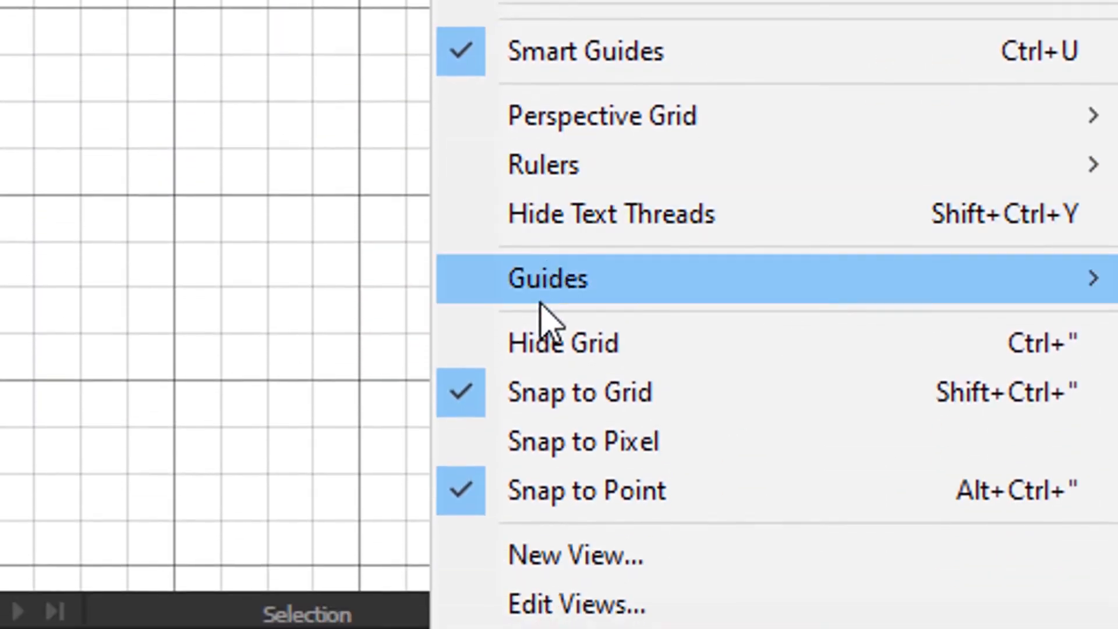
{"action": "mouse_move", "coordinate": [580, 390]}
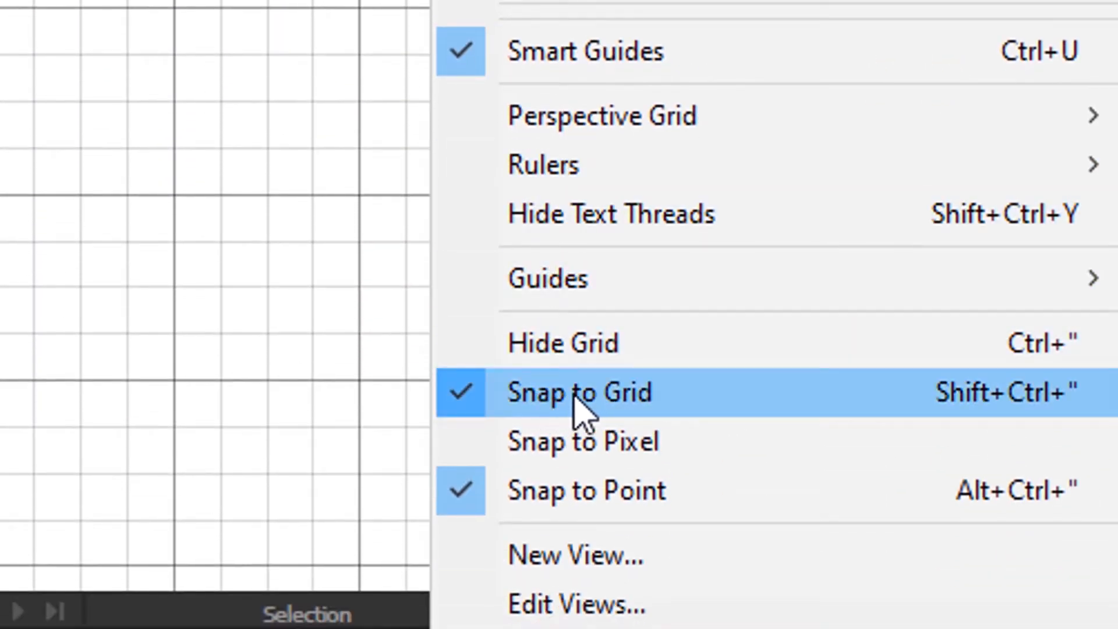
{"action": "mouse_move", "coordinate": [584, 490]}
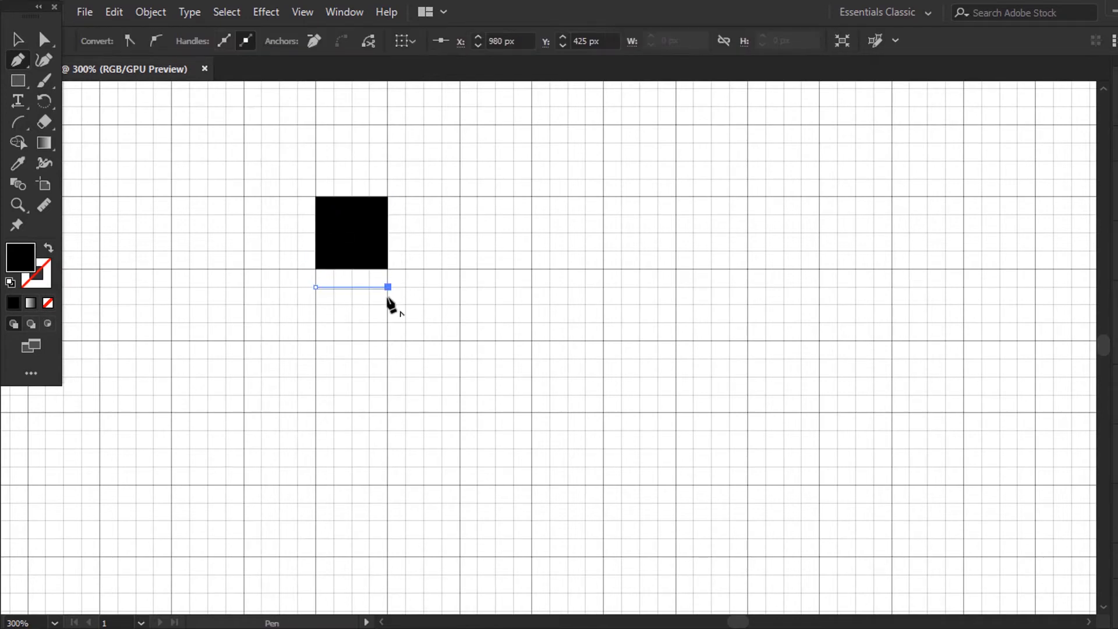
Step: Pen-draw the blocky i stem and the squared D outline with its rectangular inner gap
{"action": "left_click", "coordinate": [388, 415]}
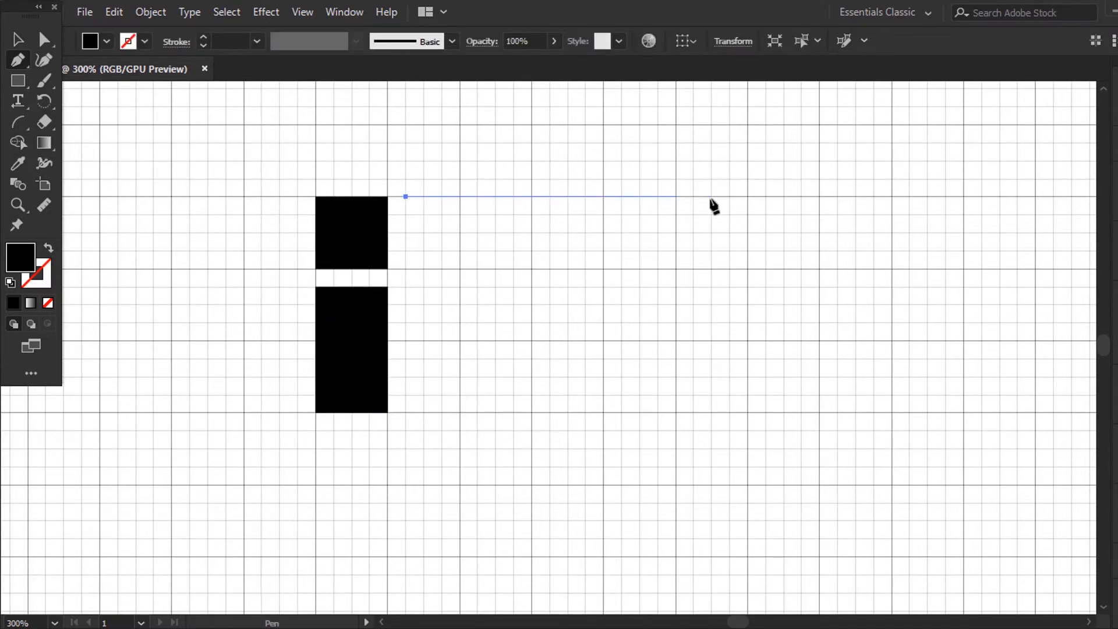
{"action": "left_click", "coordinate": [680, 402]}
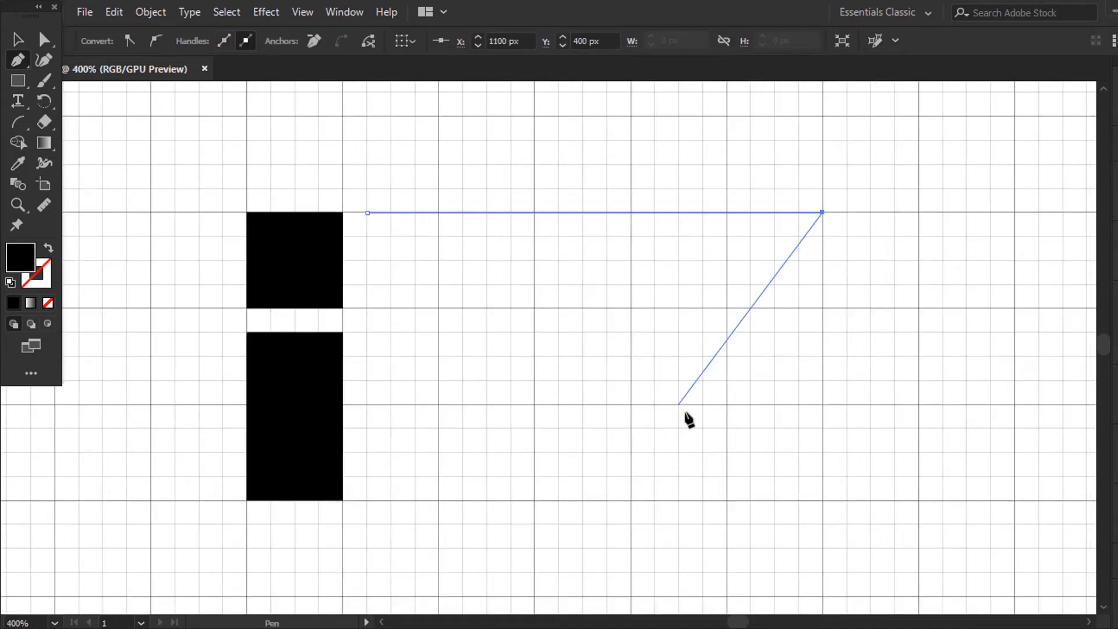
{"action": "left_click", "coordinate": [821, 503]}
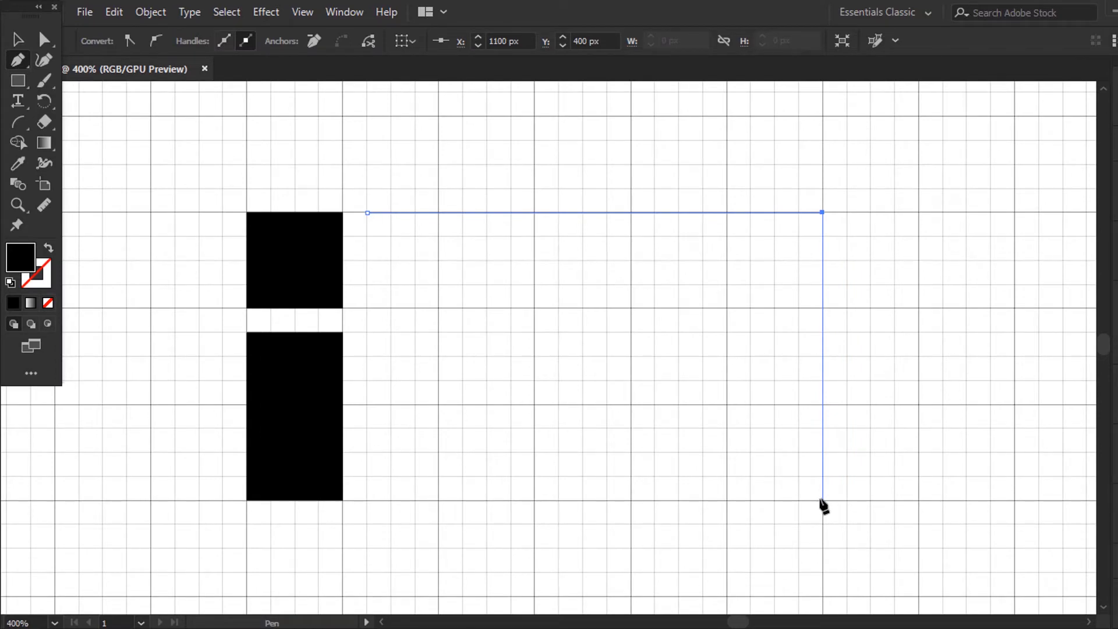
{"action": "left_click", "coordinate": [367, 499]}
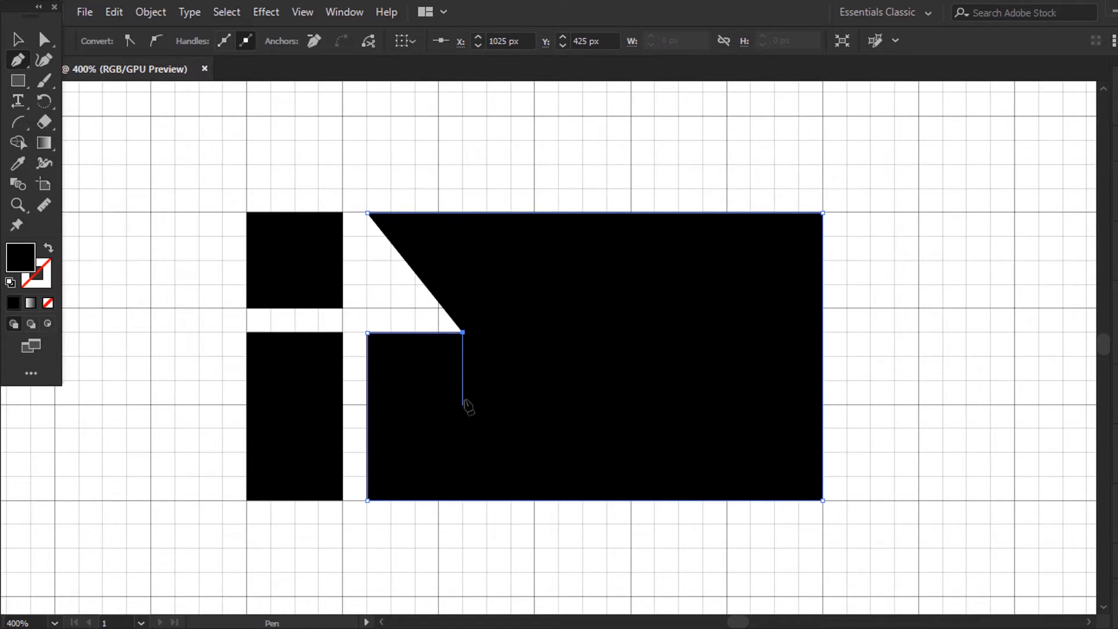
{"action": "mouse_move", "coordinate": [467, 407]}
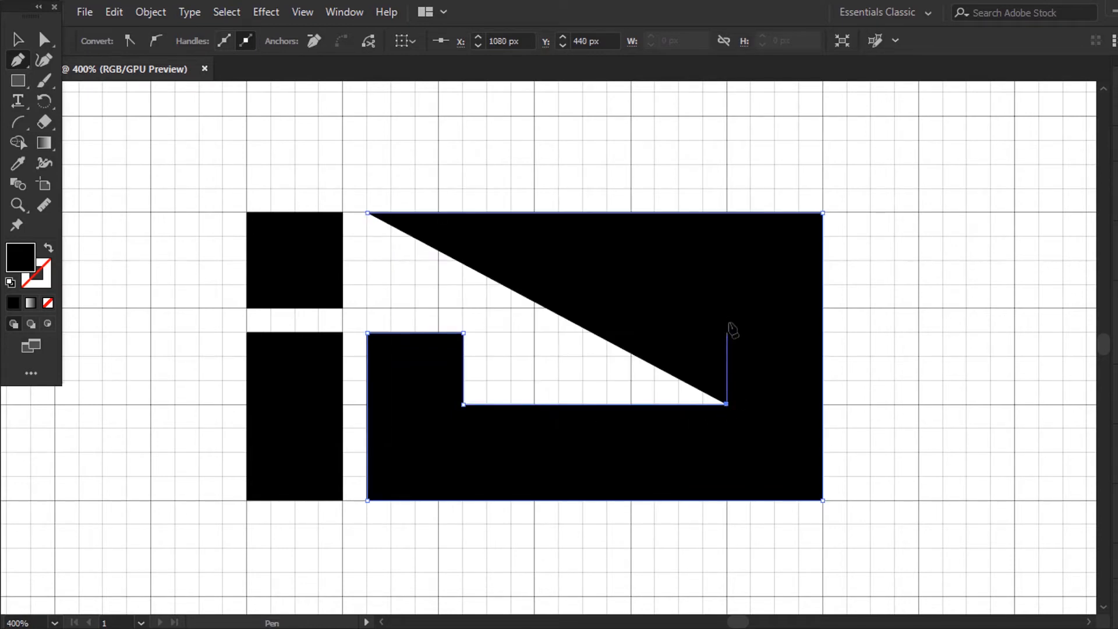
{"action": "left_click_drag", "start_coordinate": [726, 403], "coordinate": [726, 310]}
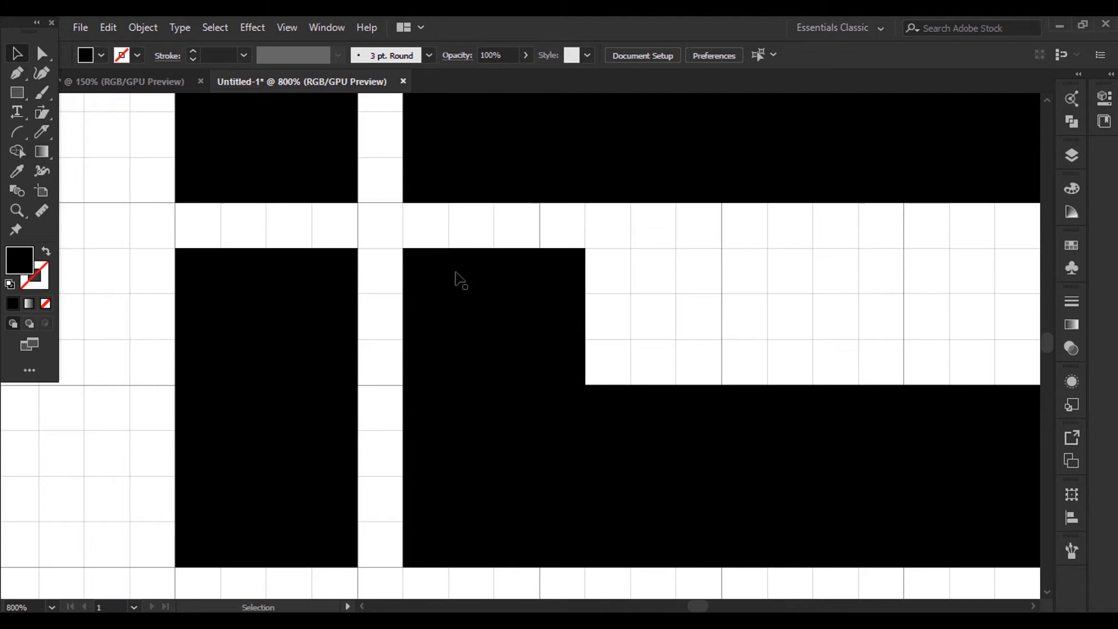
{"action": "mouse_move", "coordinate": [606, 449]}
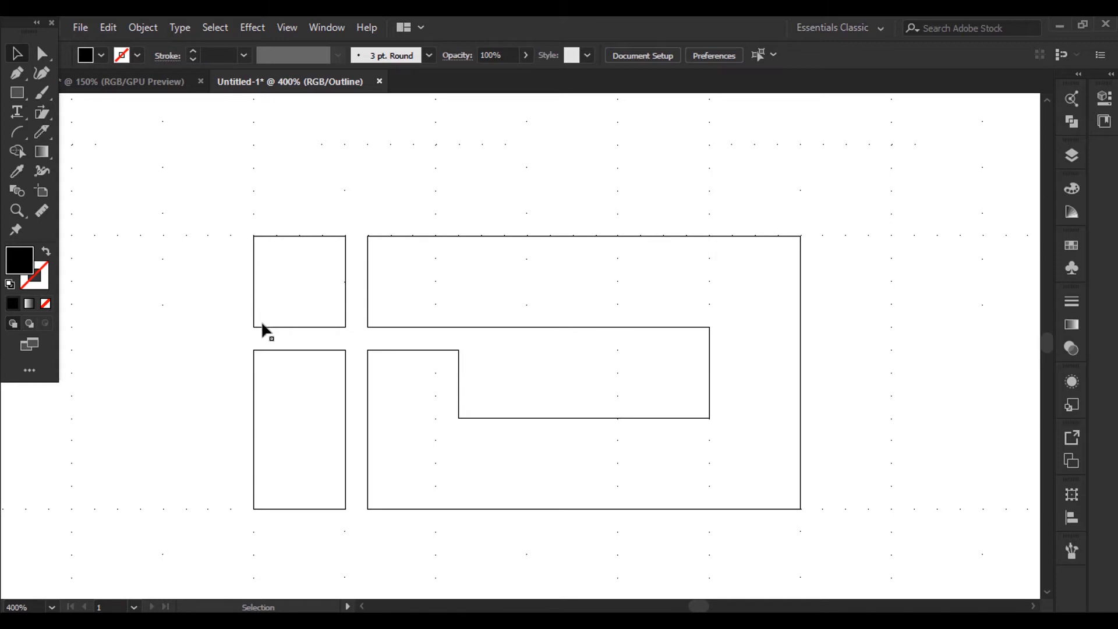
{"action": "mouse_move", "coordinate": [265, 356]}
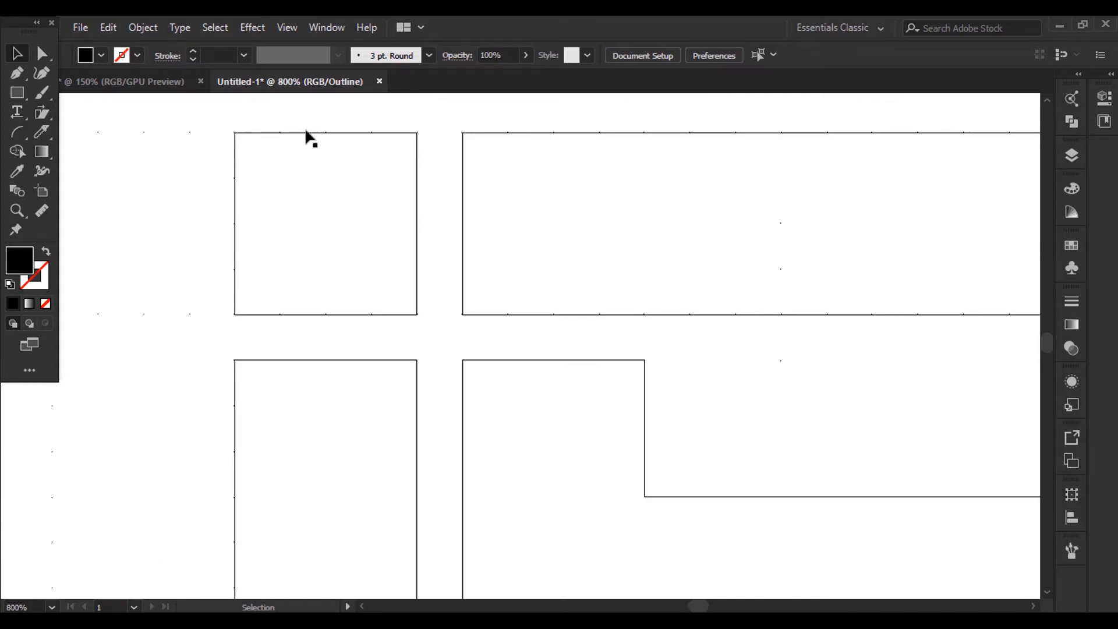
{"action": "mouse_move", "coordinate": [531, 320]}
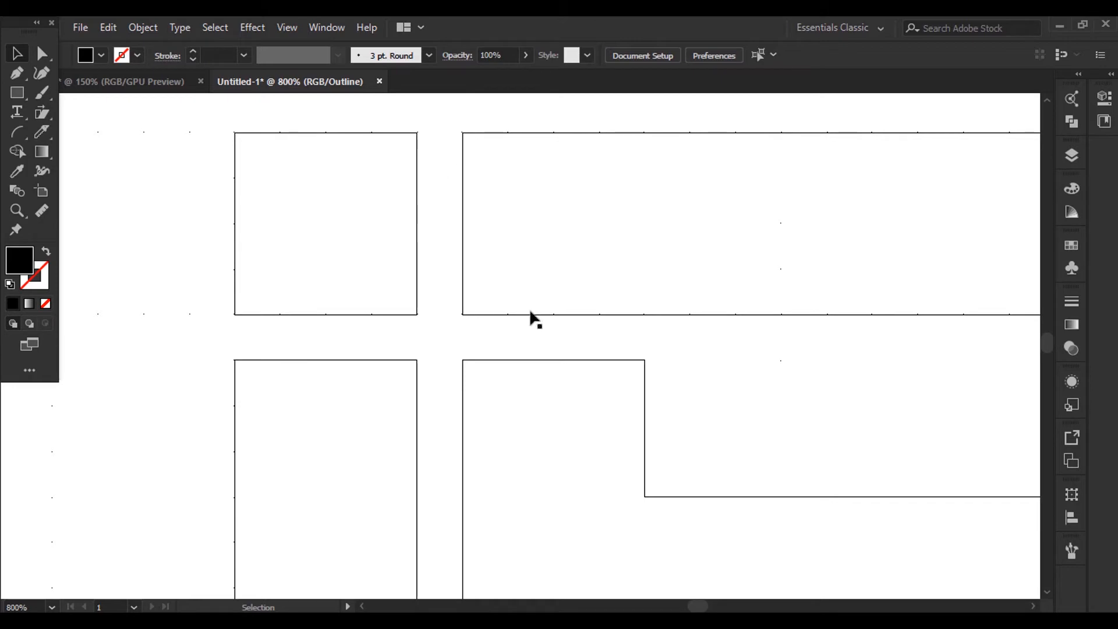
{"action": "mouse_move", "coordinate": [816, 506]}
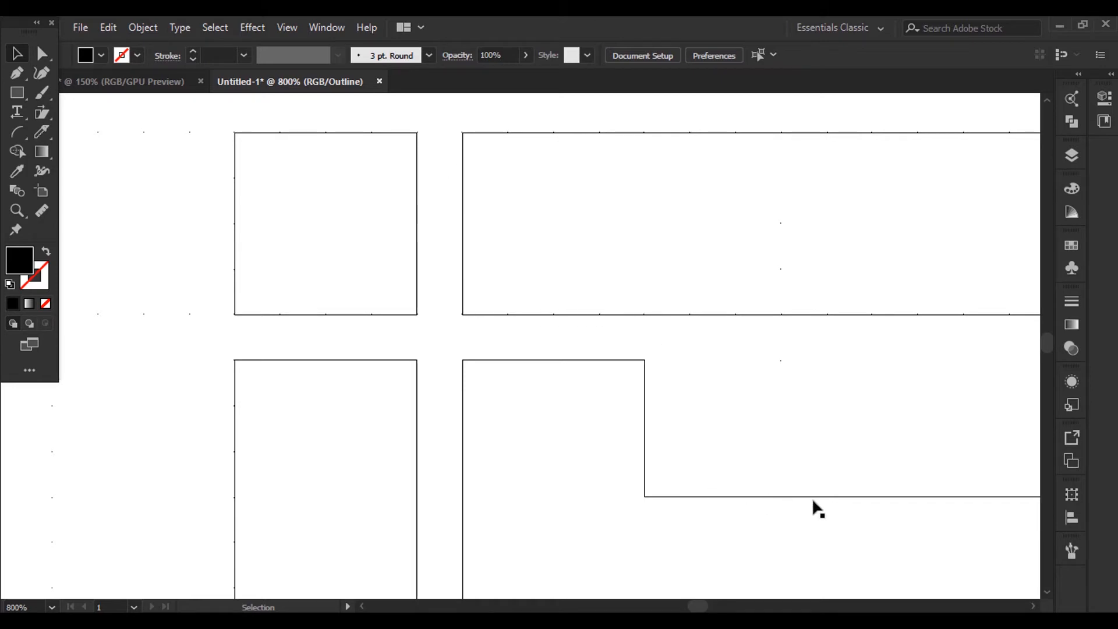
{"action": "mouse_move", "coordinate": [934, 321]}
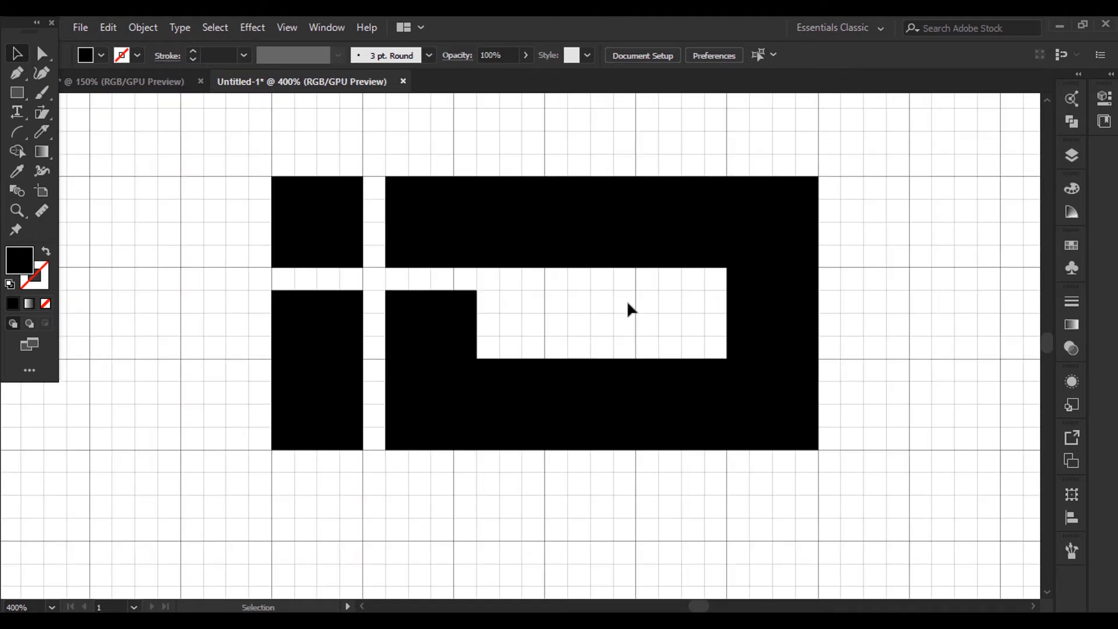
{"action": "scroll", "scroll_direction": "down", "scroll_amount": 3}
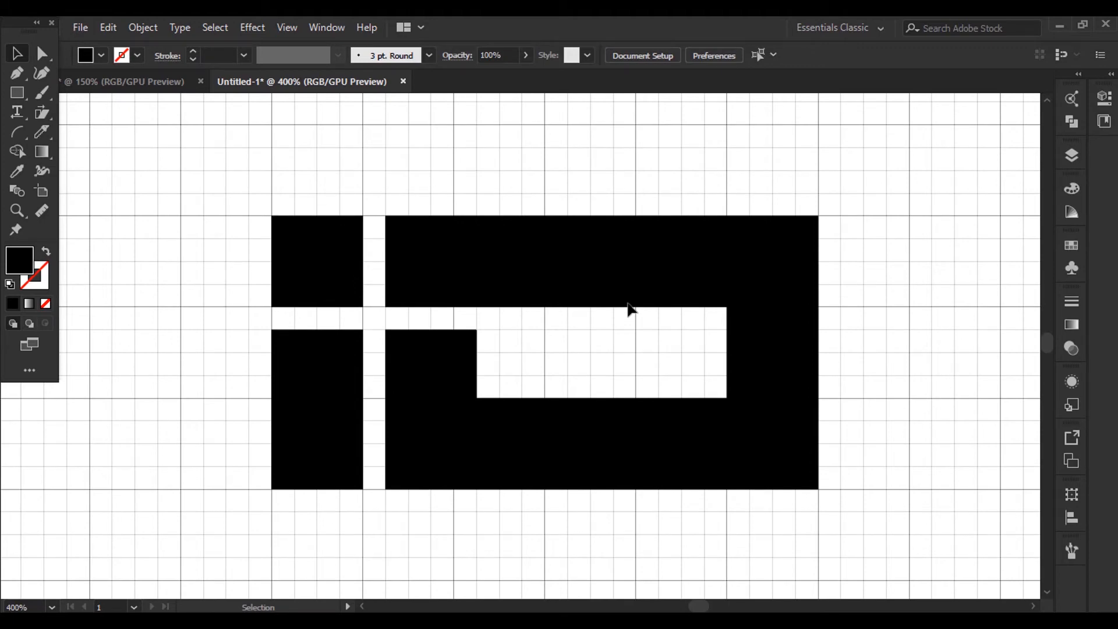
{"action": "mouse_move", "coordinate": [234, 184]}
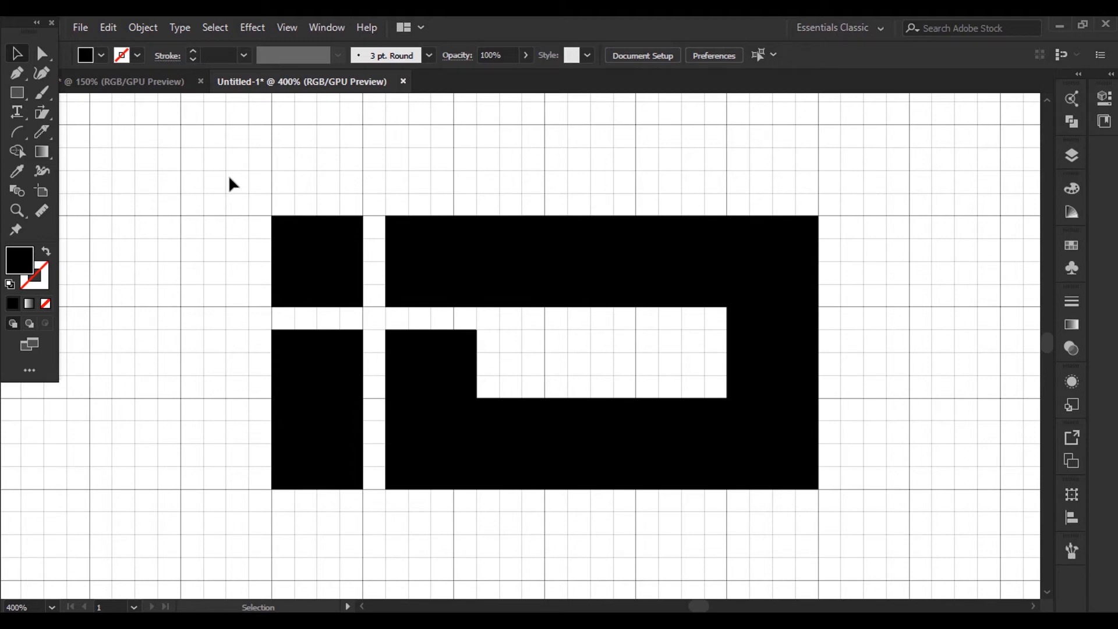
Step: Marquee-drag across the i and D letter shapes to select them all
{"action": "left_click_drag", "start_coordinate": [229, 182], "coordinate": [872, 530]}
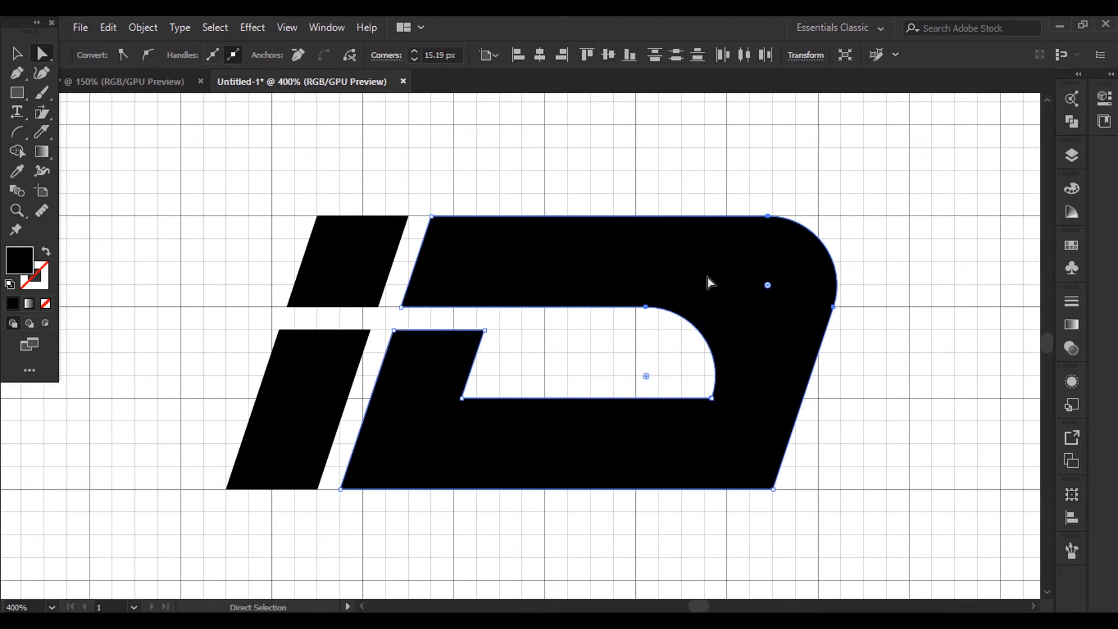
{"action": "mouse_move", "coordinate": [790, 308]}
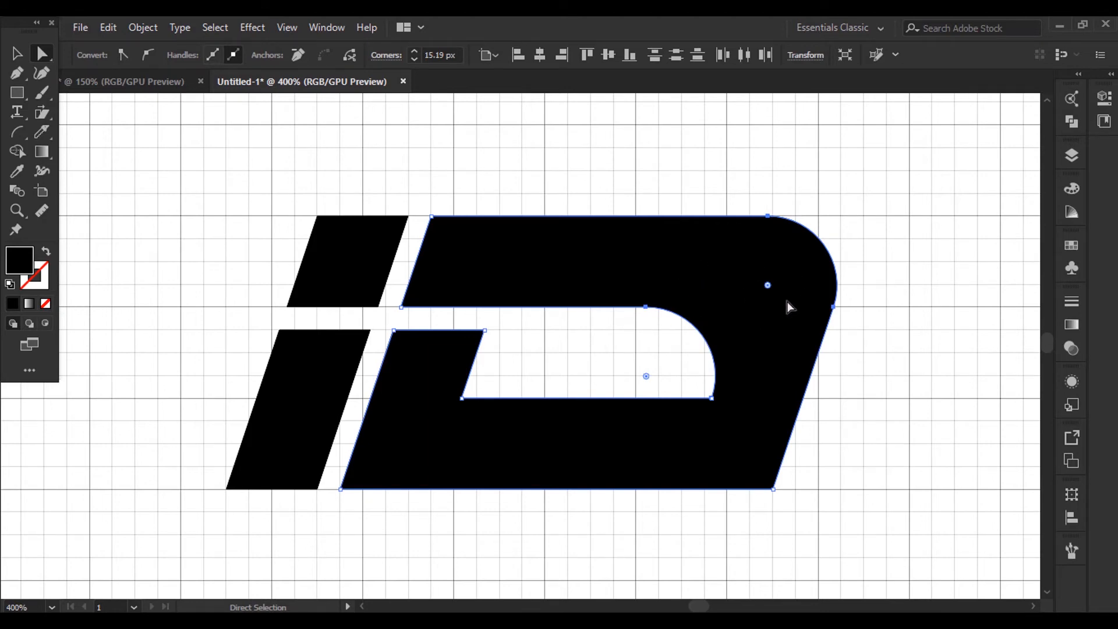
{"action": "mouse_move", "coordinate": [754, 269]}
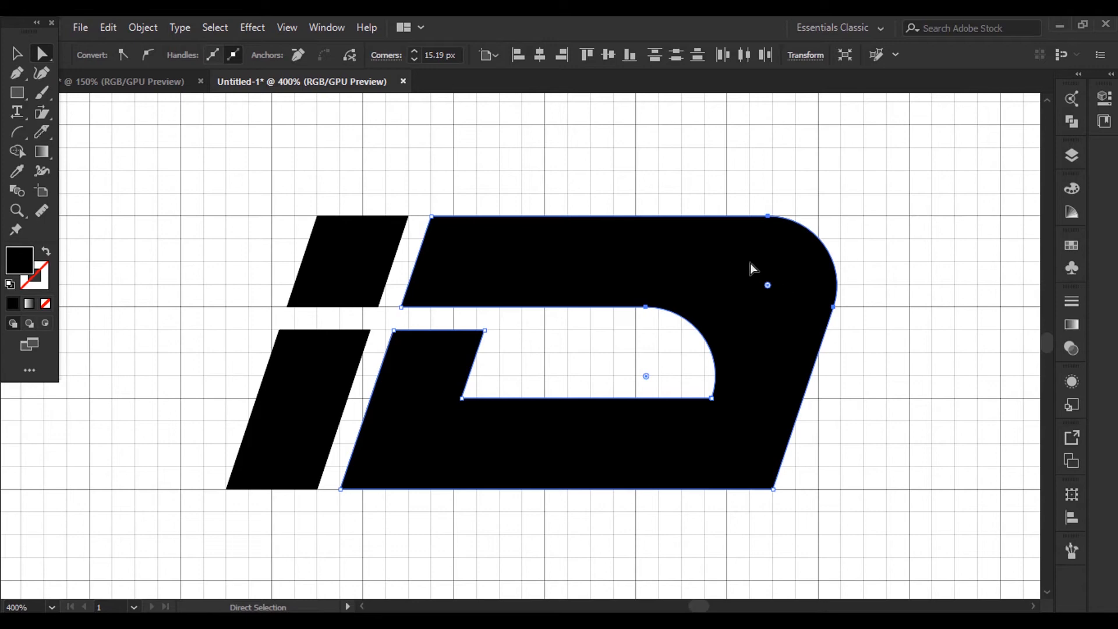
{"action": "mouse_move", "coordinate": [596, 266]}
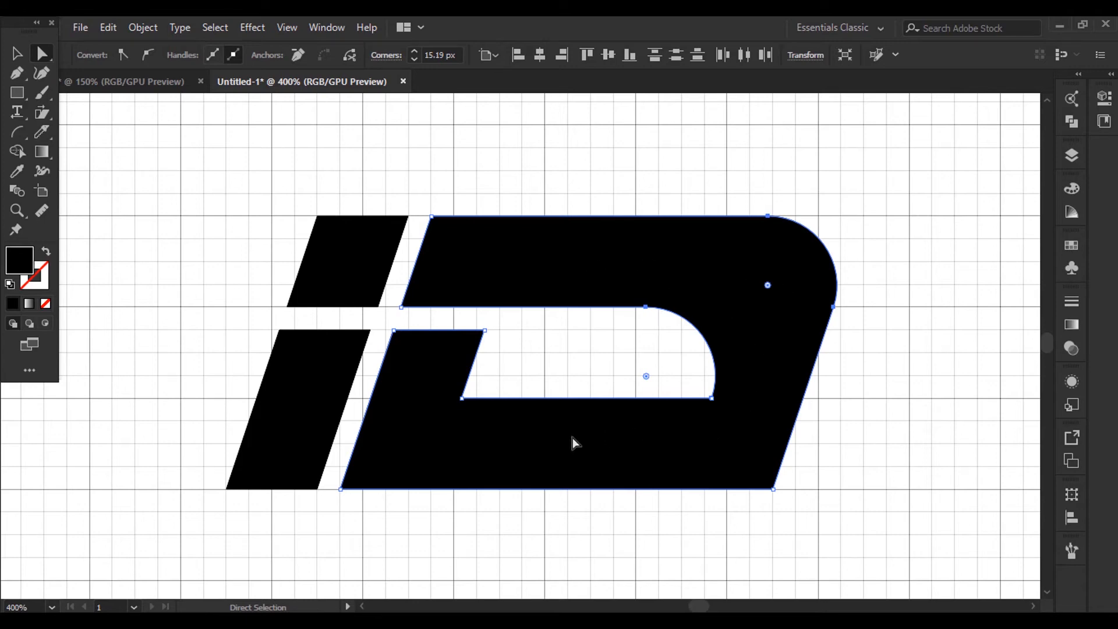
{"action": "mouse_move", "coordinate": [911, 368]}
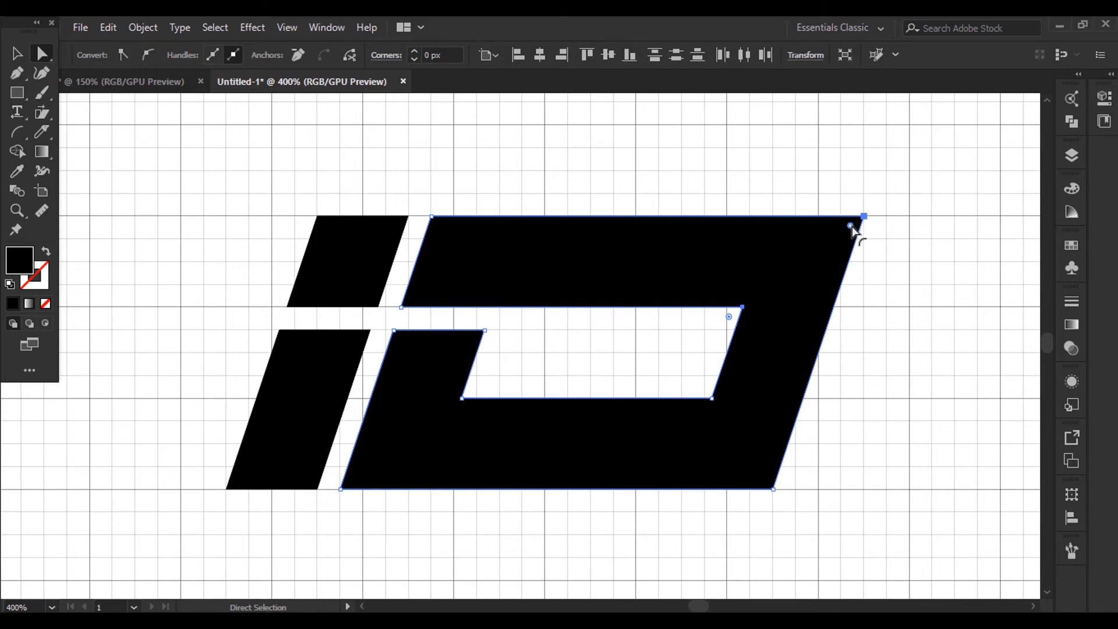
Step: Drag corner widgets to round the D's outer top-right corner broadly and its inner corner tightly
{"action": "left_click_drag", "start_coordinate": [859, 221], "coordinate": [790, 270]}
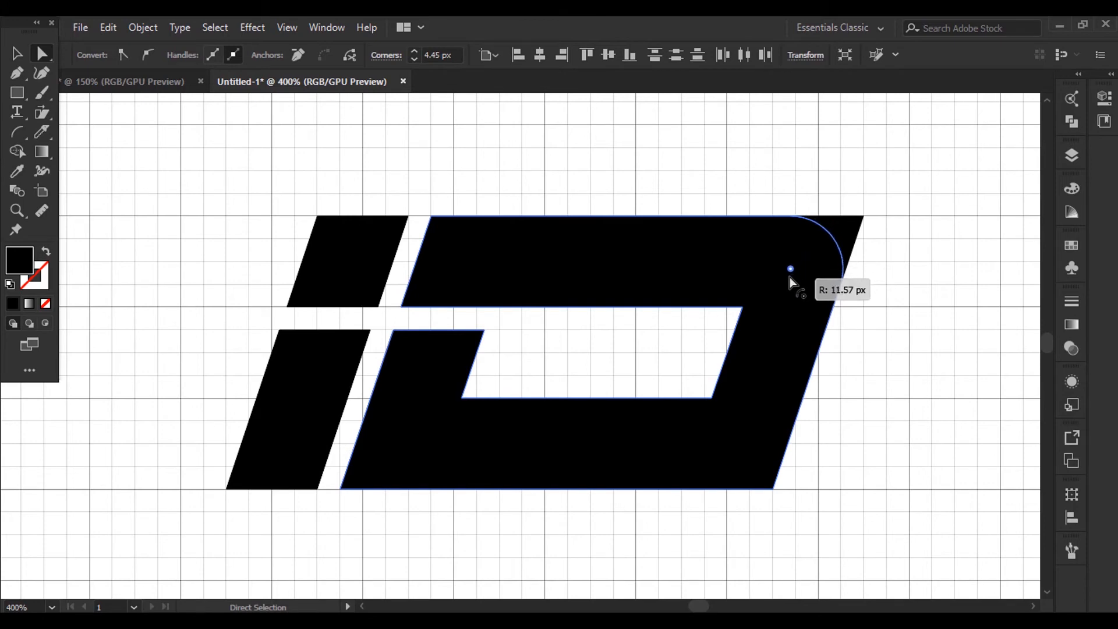
{"action": "left_click_drag", "start_coordinate": [790, 270], "coordinate": [718, 320]}
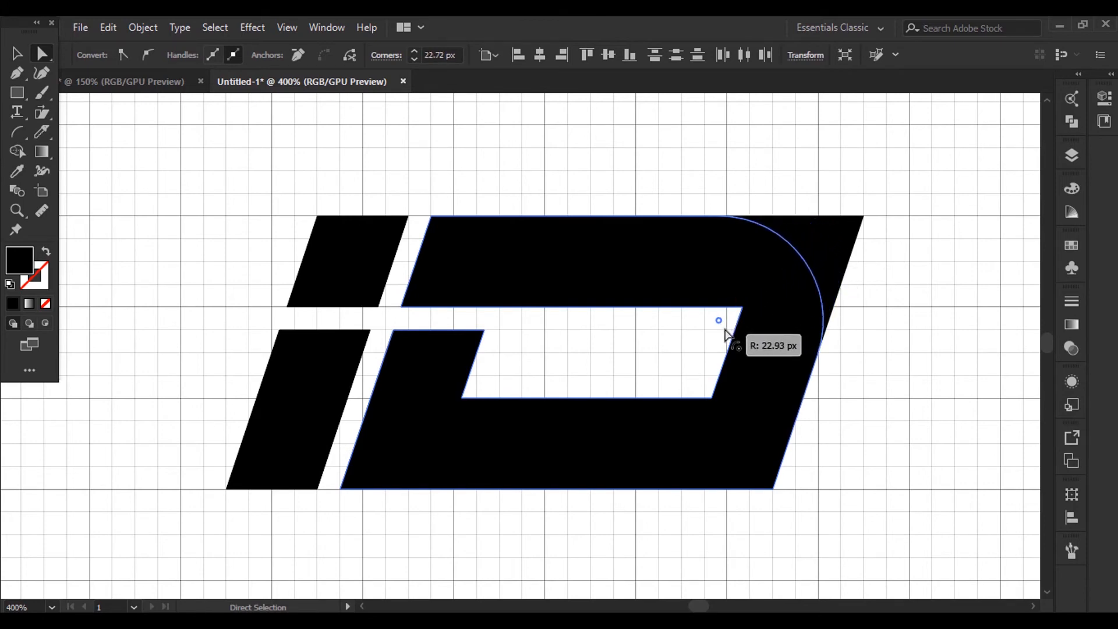
{"action": "left_click_drag", "start_coordinate": [718, 320], "coordinate": [728, 314]}
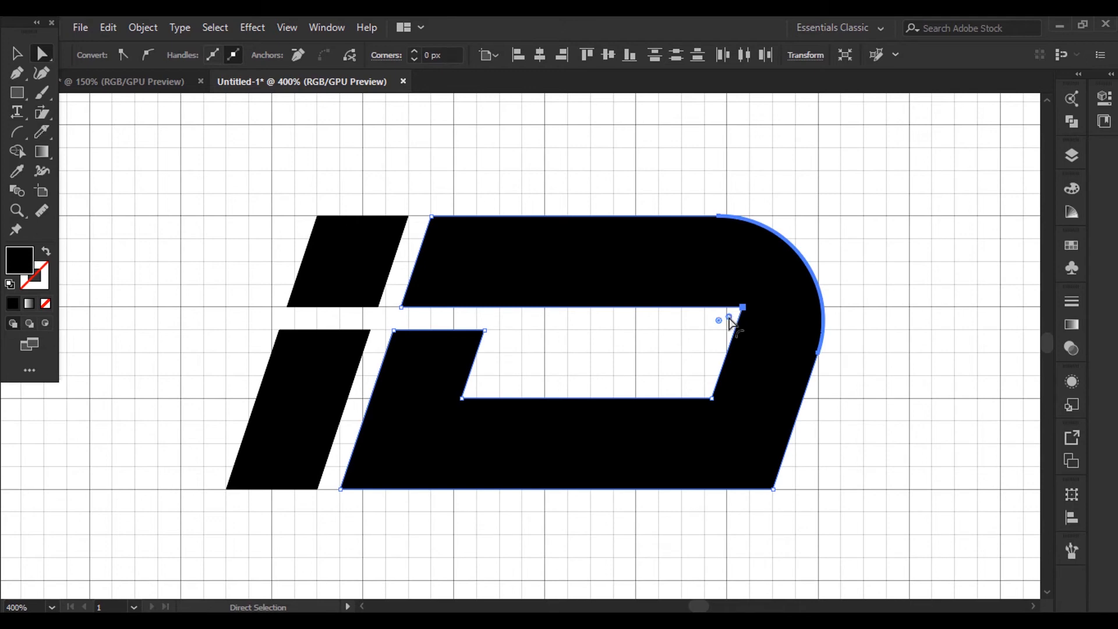
{"action": "left_click_drag", "start_coordinate": [742, 308], "coordinate": [721, 327]}
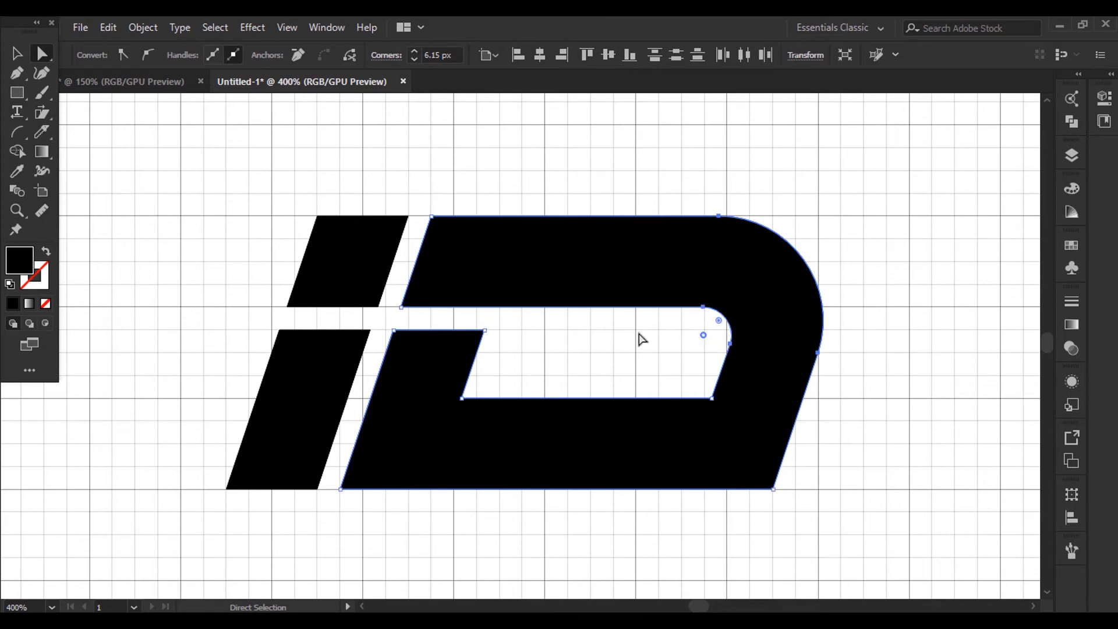
{"action": "mouse_move", "coordinate": [429, 242]}
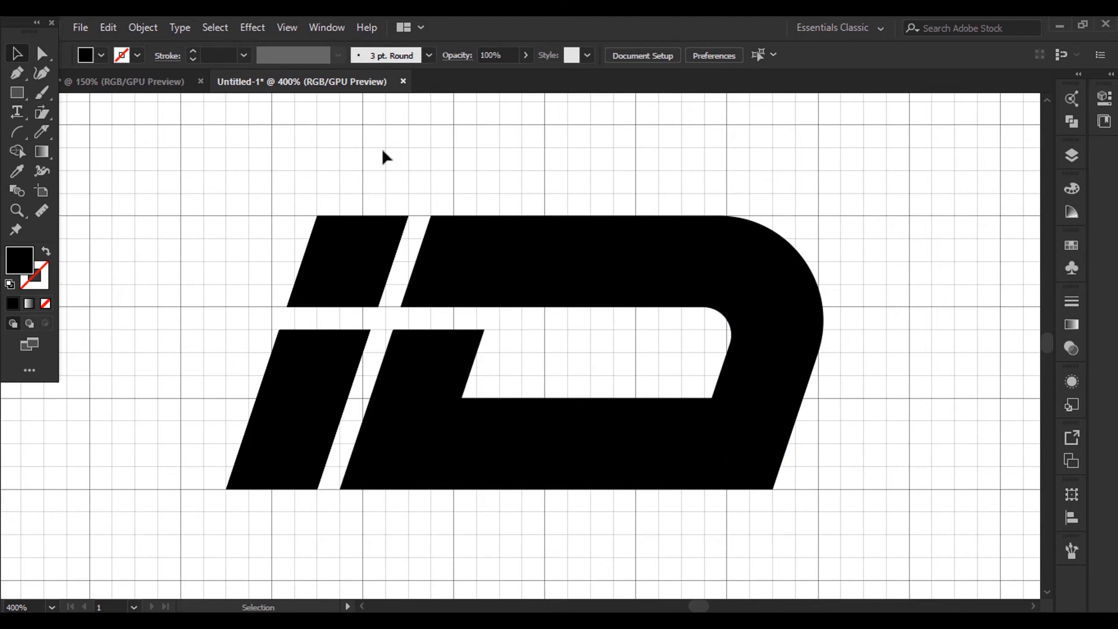
{"action": "mouse_move", "coordinate": [390, 171]}
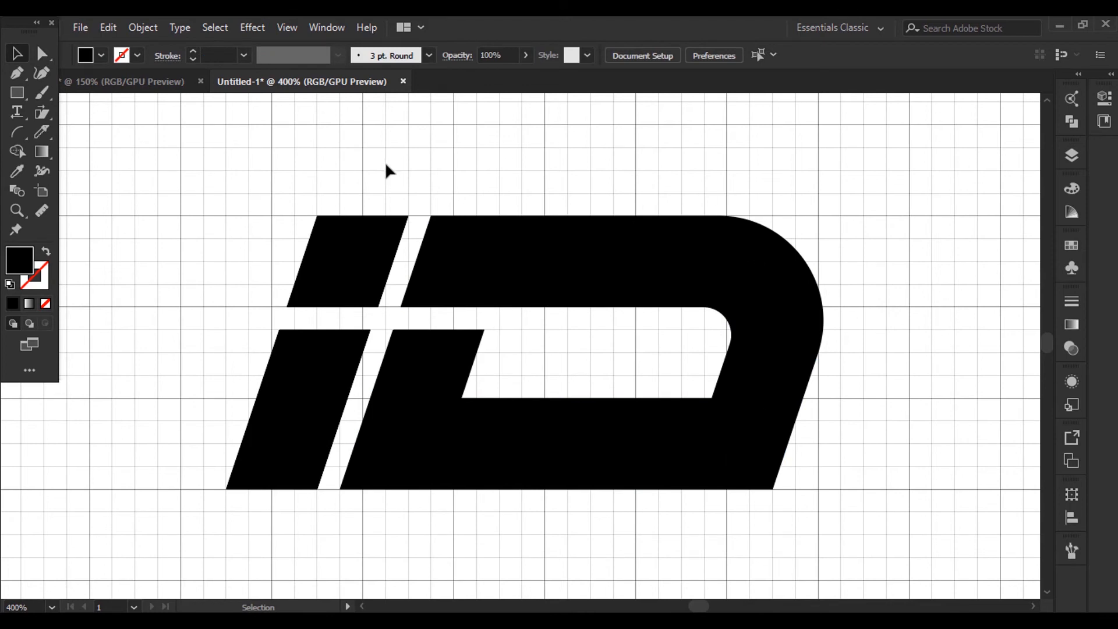
Step: Fill the i-dot with red from the swatches, then select the whole monogram
{"action": "left_click", "coordinate": [349, 260]}
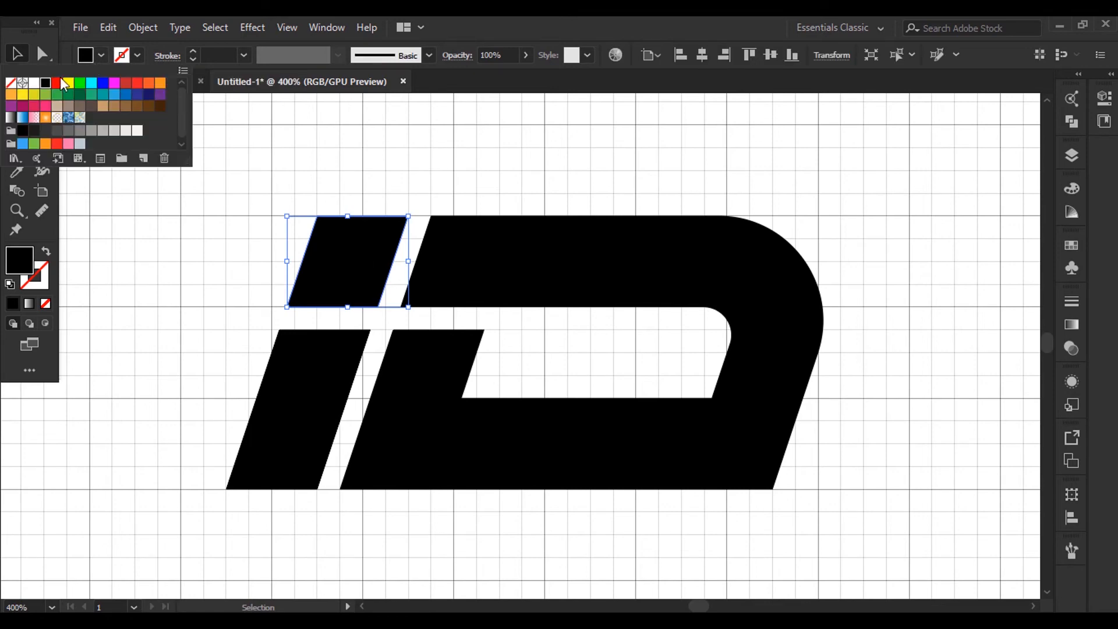
{"action": "left_click", "coordinate": [56, 83]}
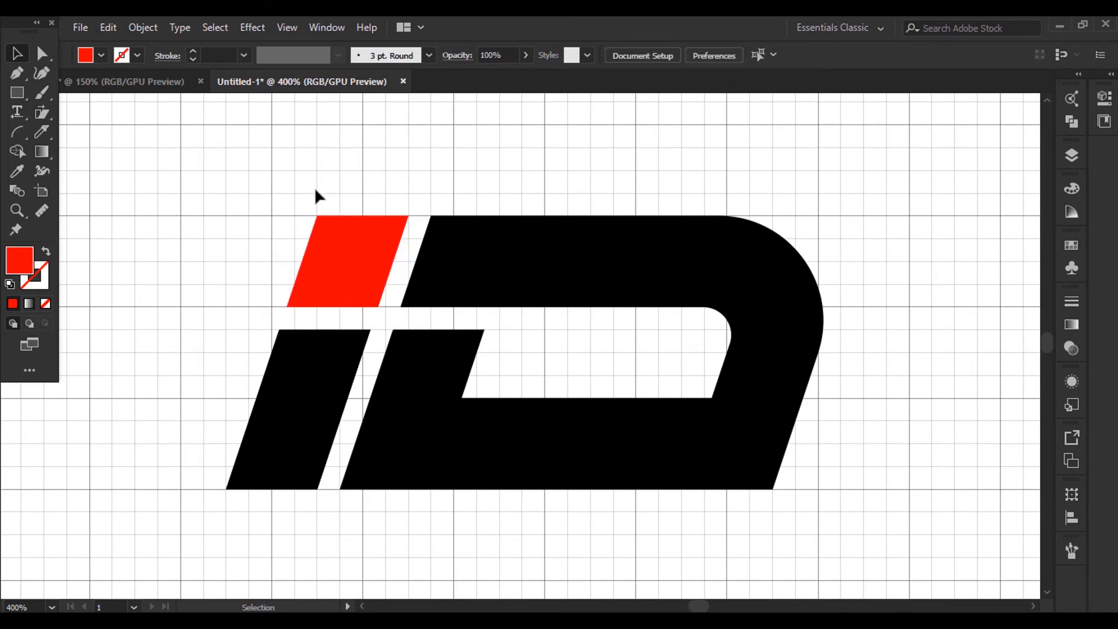
{"action": "mouse_move", "coordinate": [251, 518]}
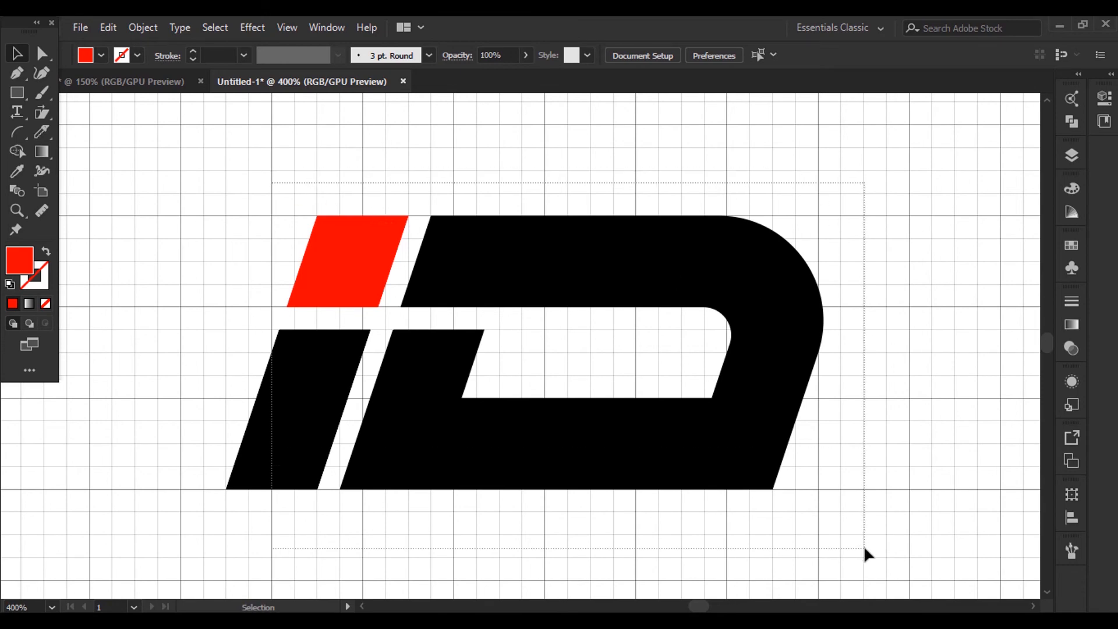
{"action": "left_click", "coordinate": [691, 436]}
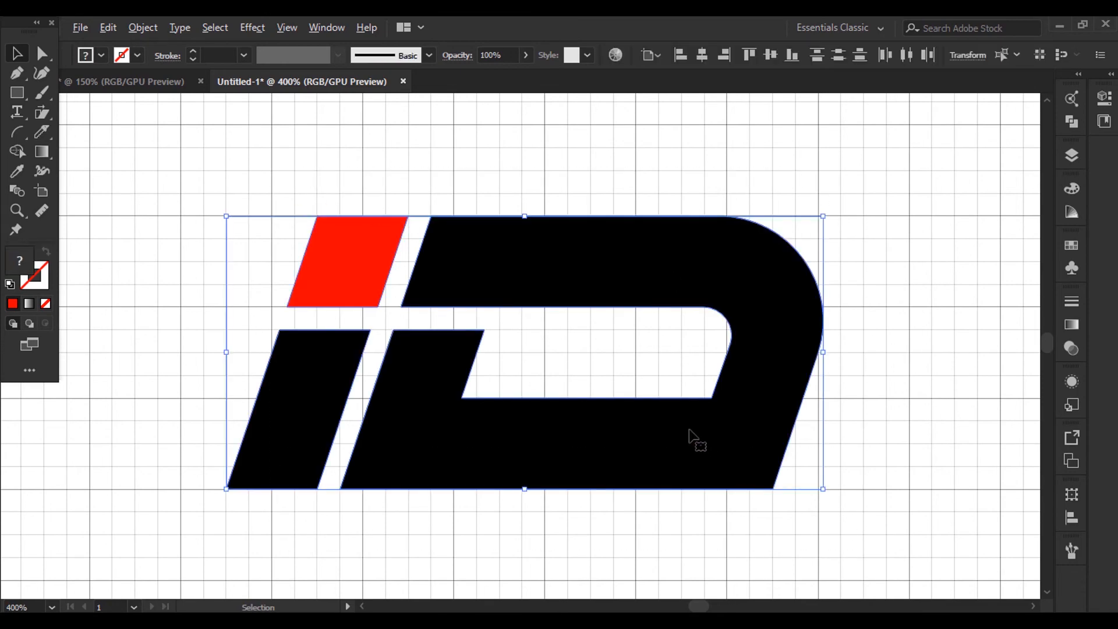
{"action": "key", "text": "ctrl+-"}
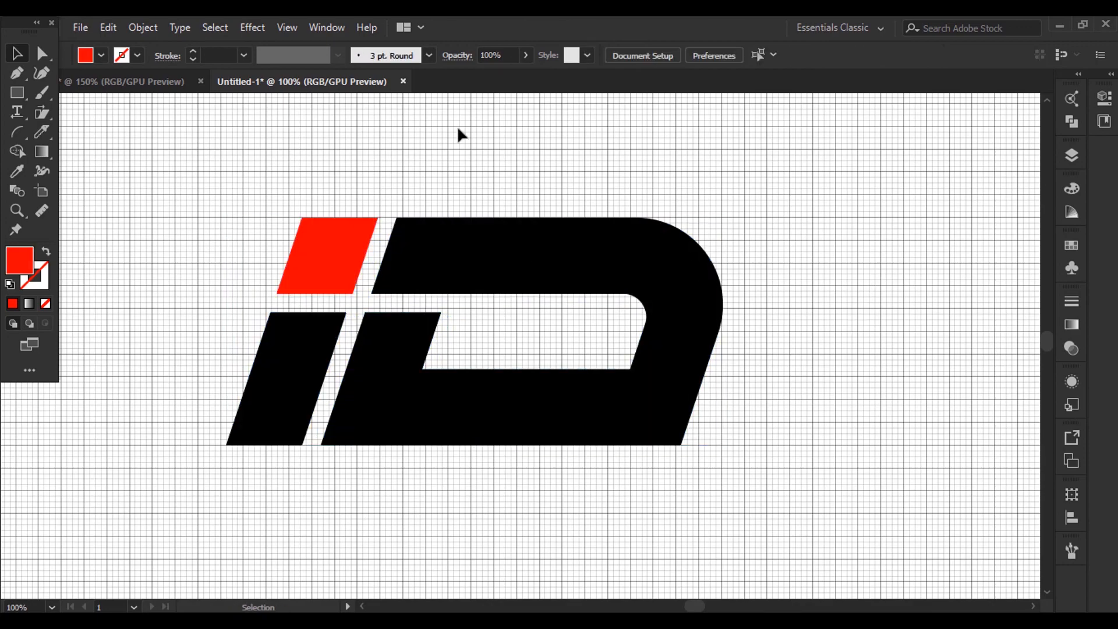
Step: Hide the background grid from the View menu
{"action": "left_click", "coordinate": [286, 28]}
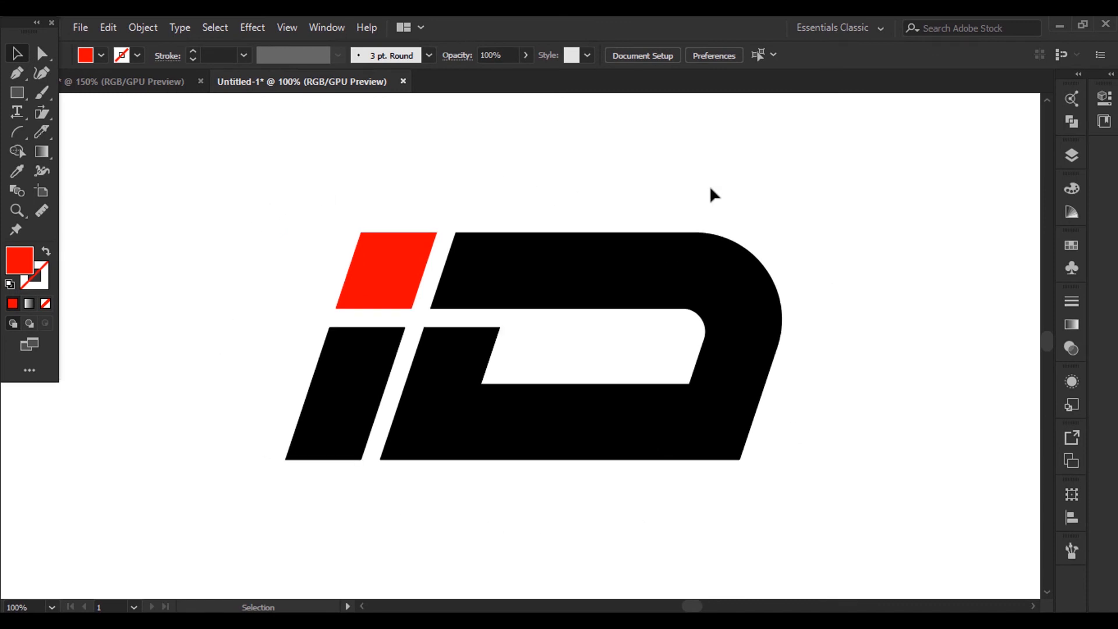
{"action": "mouse_move", "coordinate": [786, 491]}
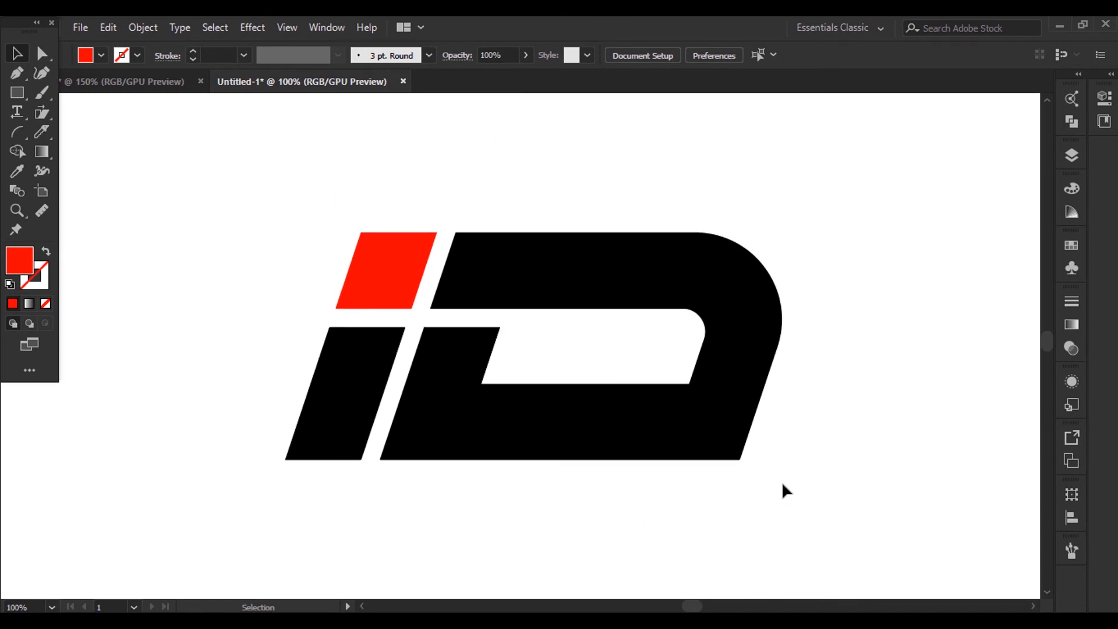